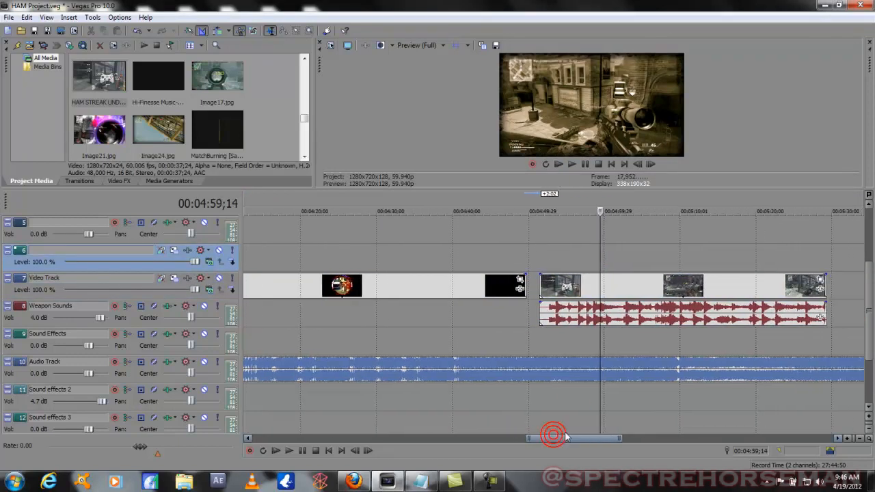
mouse_move(534, 265)
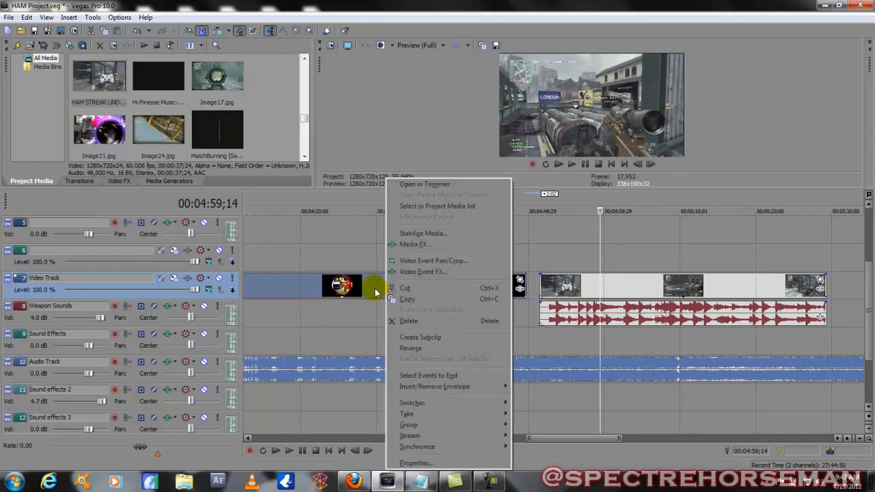
Disable resampling in the HAM STREAK UNDERGROUND LONG event's properties
left_click(416, 463)
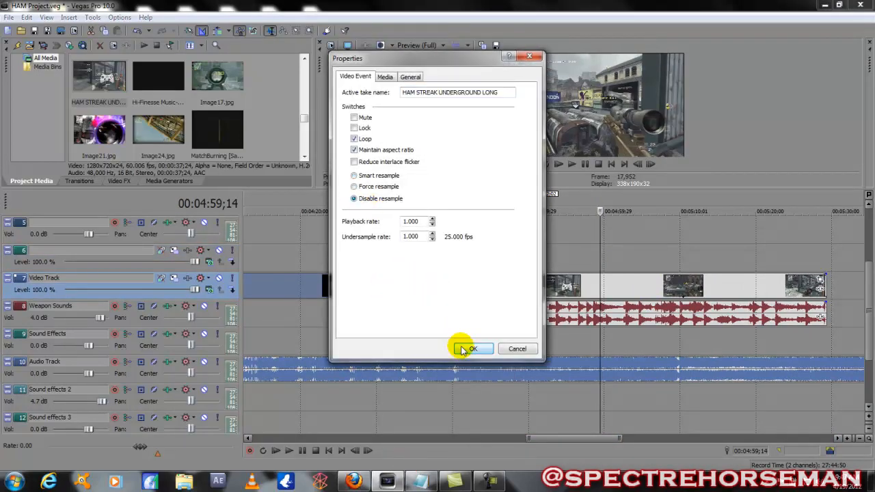
left_click(471, 348)
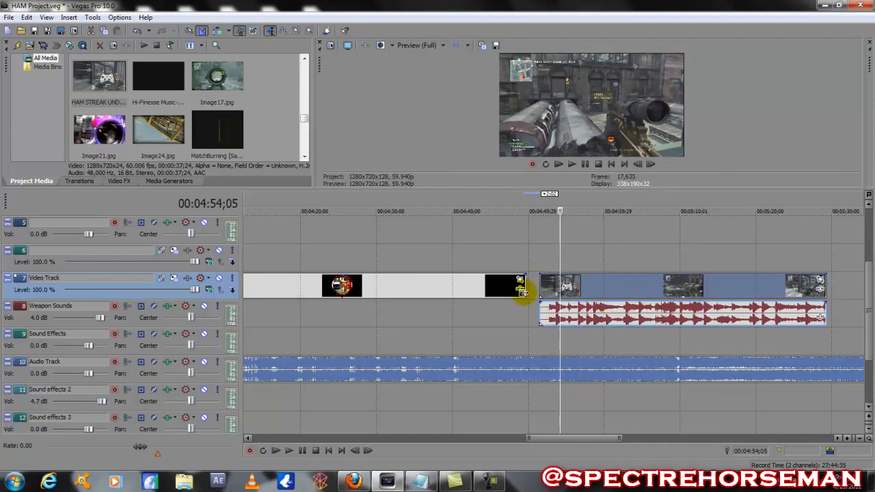
mouse_move(588, 297)
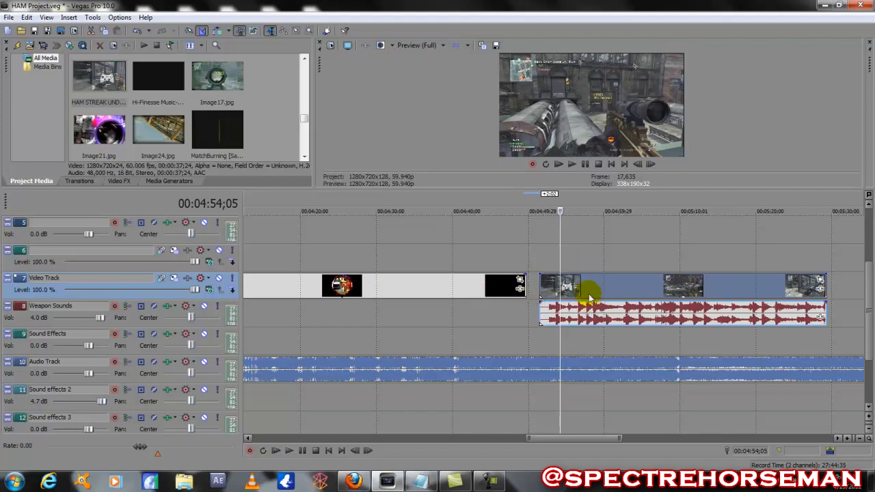
mouse_move(596, 289)
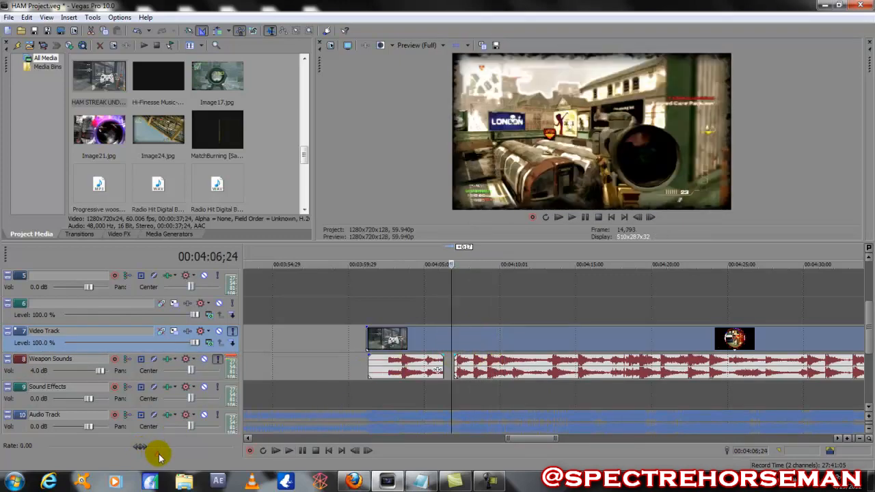
Bring up the preset playback rates on the Rate slider to slow preview to 0.5
right_click(140, 445)
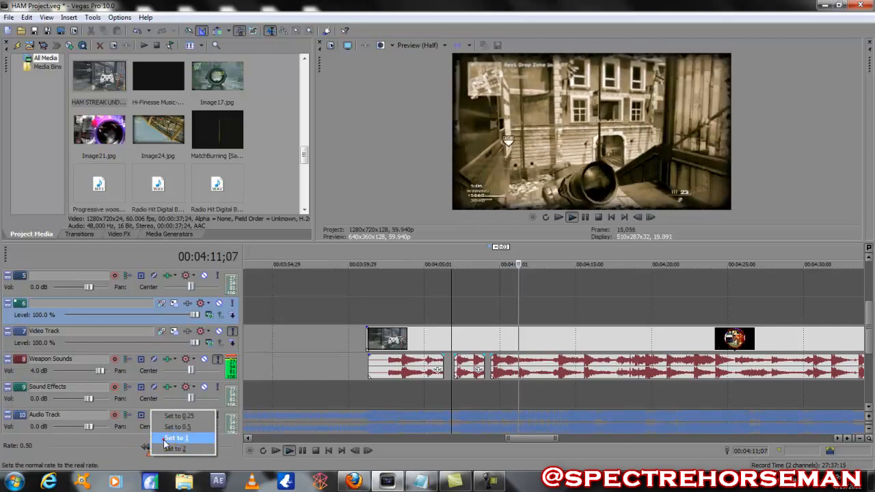
left_click(176, 437)
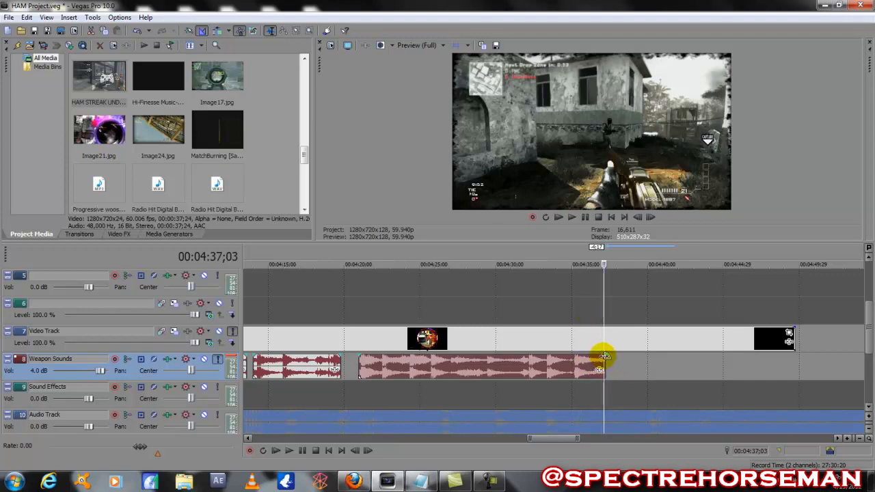
mouse_move(604, 356)
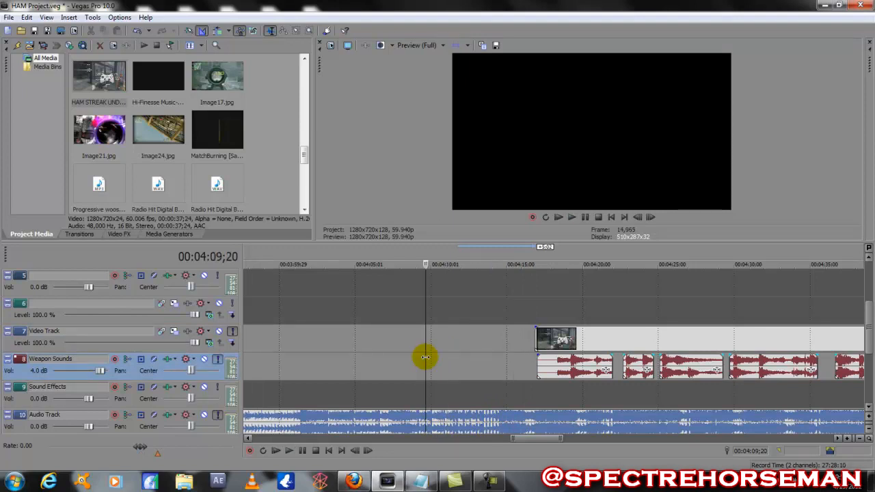
Move the playhead to about 4:09 ahead of the beat
left_click(571, 217)
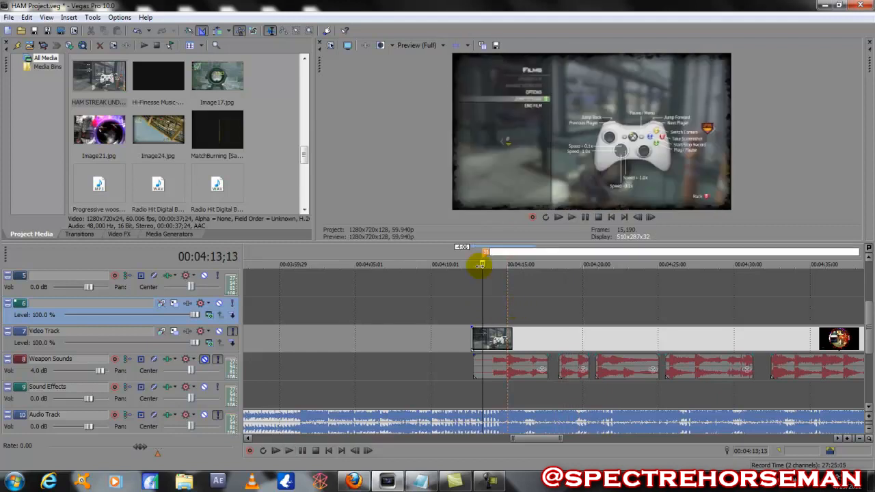
right_click(553, 256)
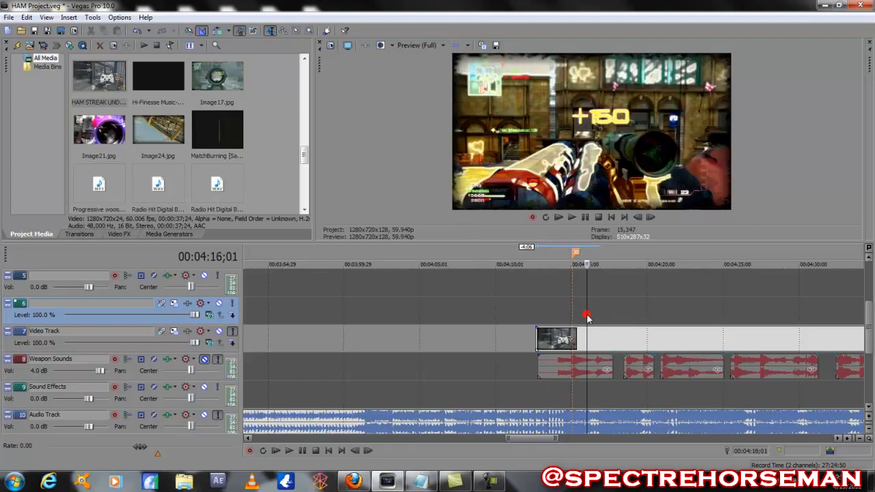
left_click(572, 216)
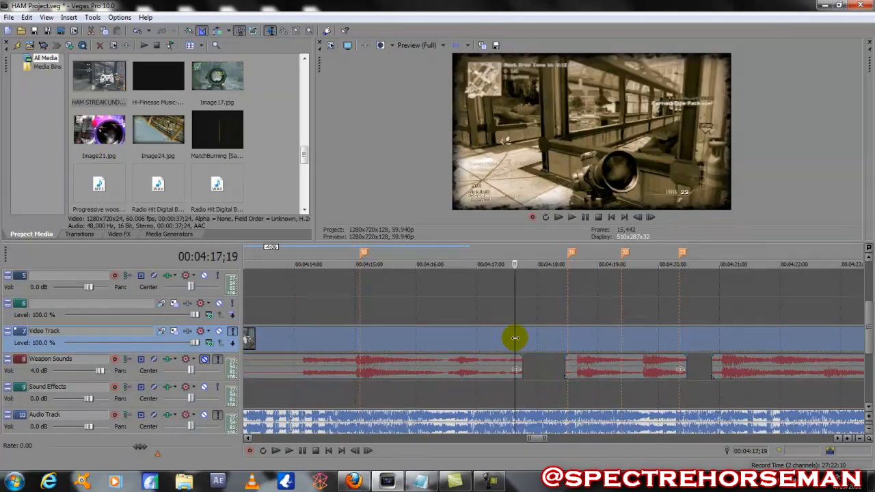
right_click(495, 340)
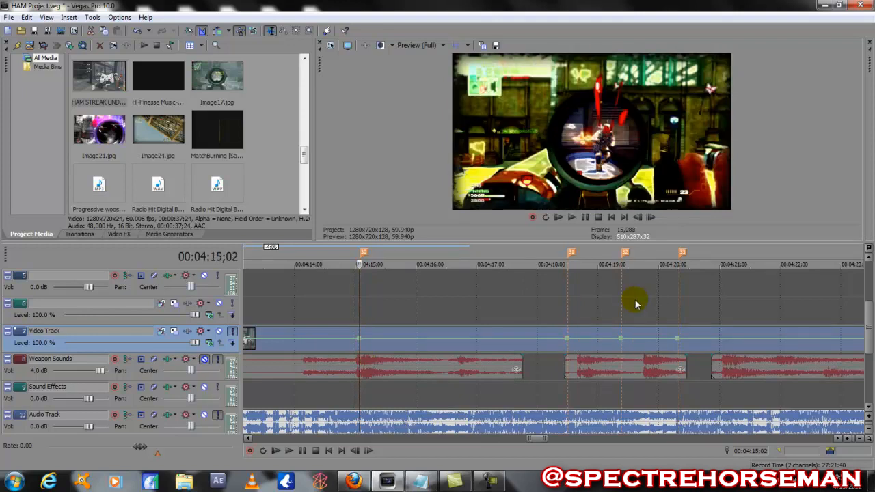
mouse_move(552, 340)
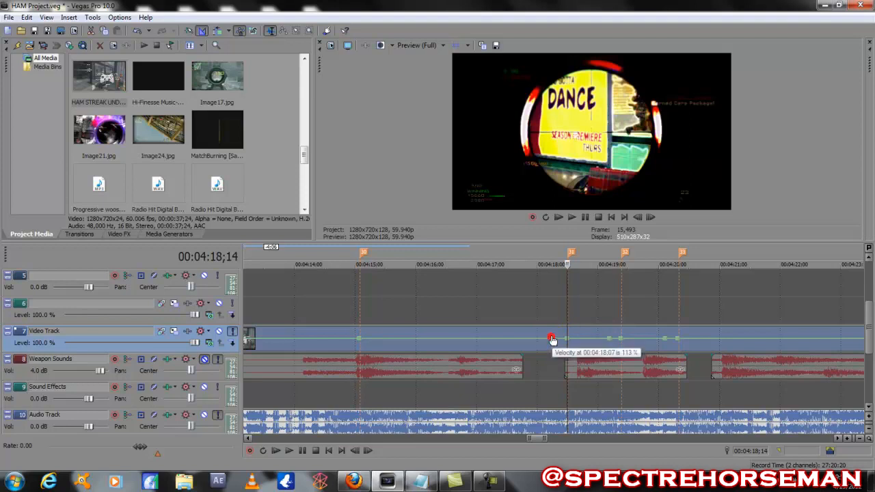
Adjust the velocity point at 00:04:18;07 through 131% and 104%, settling on 122%
left_click_drag(552, 341, 552, 337)
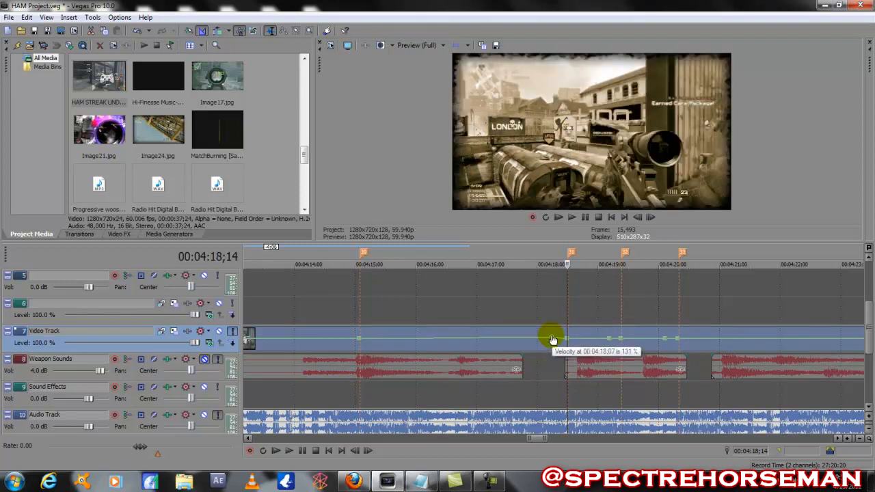
left_click_drag(554, 340, 553, 342)
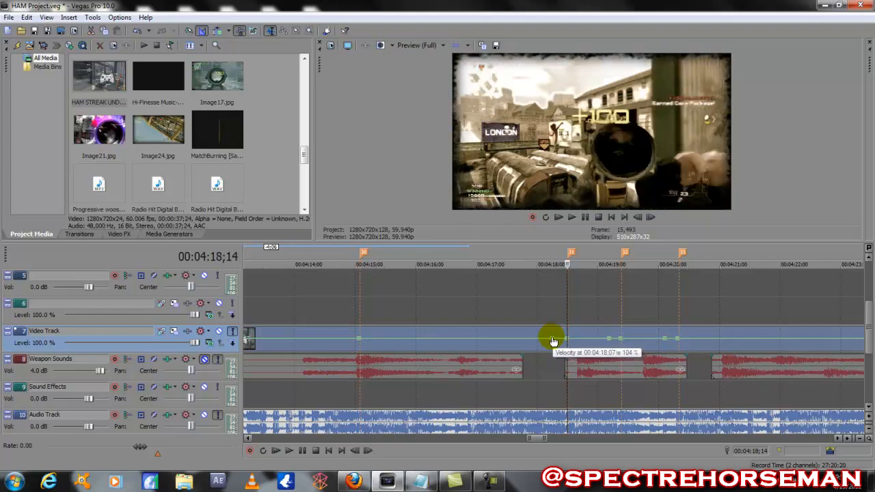
left_click_drag(552, 340, 553, 337)
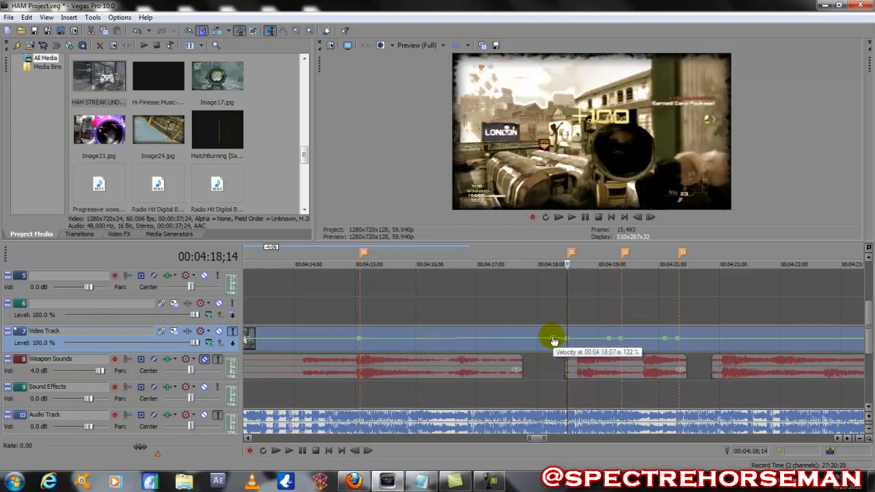
left_click(552, 338)
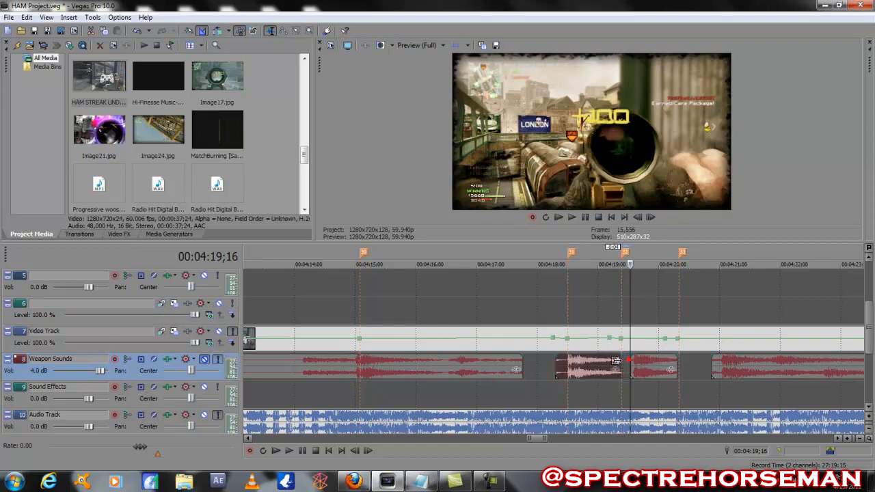
Select this shot's weapon sound and set velocity at 00:04:20;03 to 122%
left_click(643, 367)
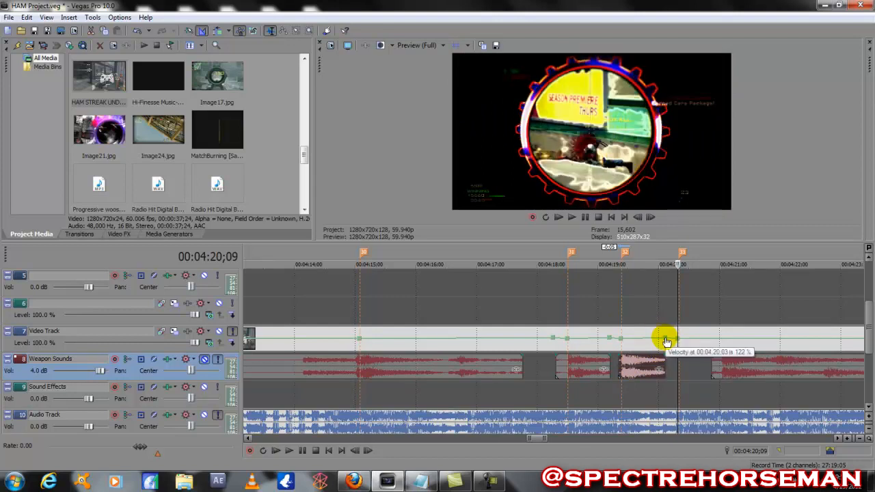
left_click_drag(667, 342, 666, 338)
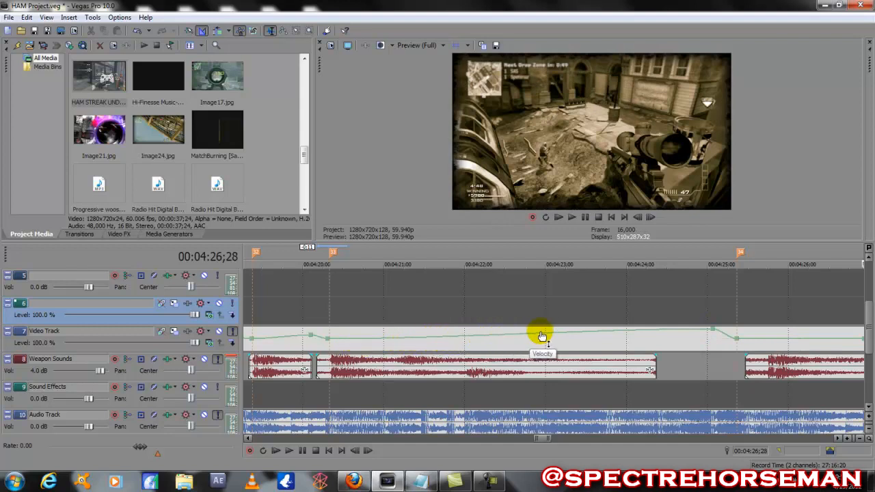
Apply Fast Fade to the velocity envelope segment near 00:04:25
right_click(542, 336)
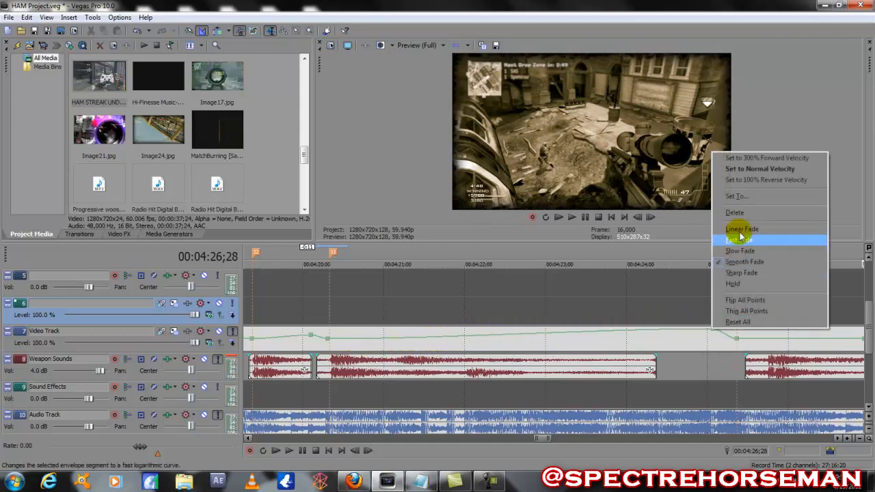
left_click(739, 240)
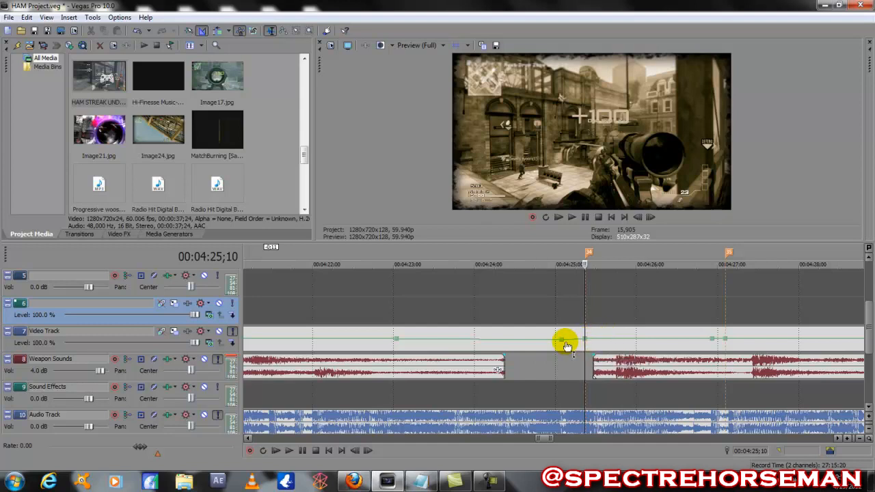
Drag the velocity point near 00:04:25 down, then set it to 78% at 00:04:25;03
left_click_drag(566, 342, 562, 347)
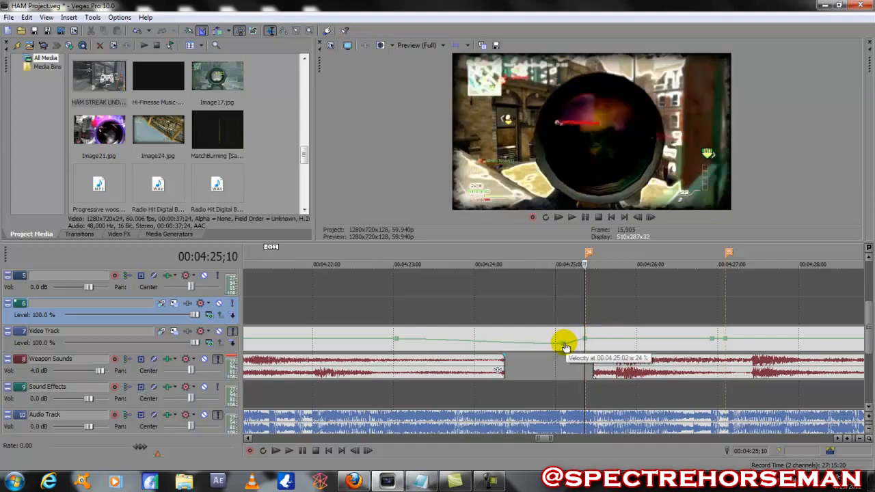
left_click_drag(564, 342, 565, 342)
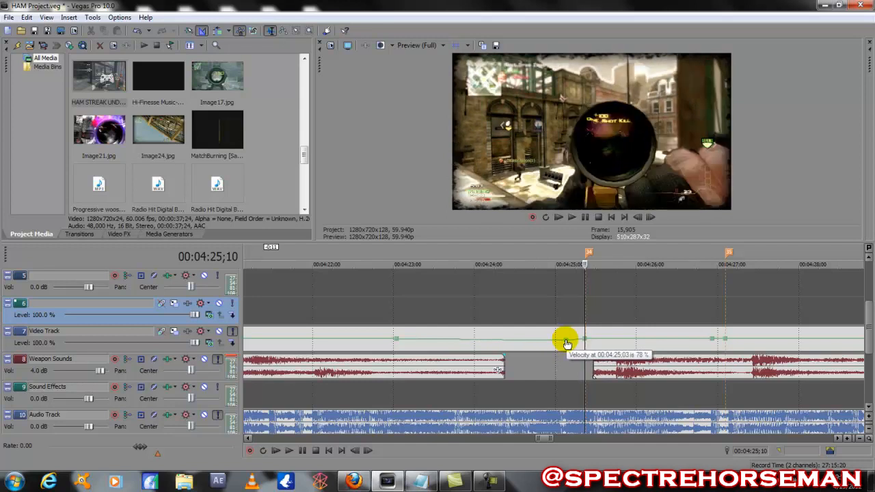